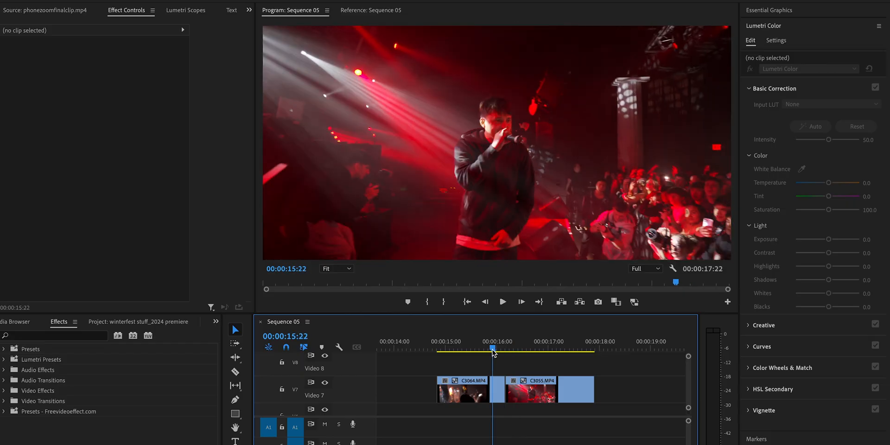
Step: Select the phone clip C3064 and concert clip C3055 together and bring up their clip options
left_click(467, 356)
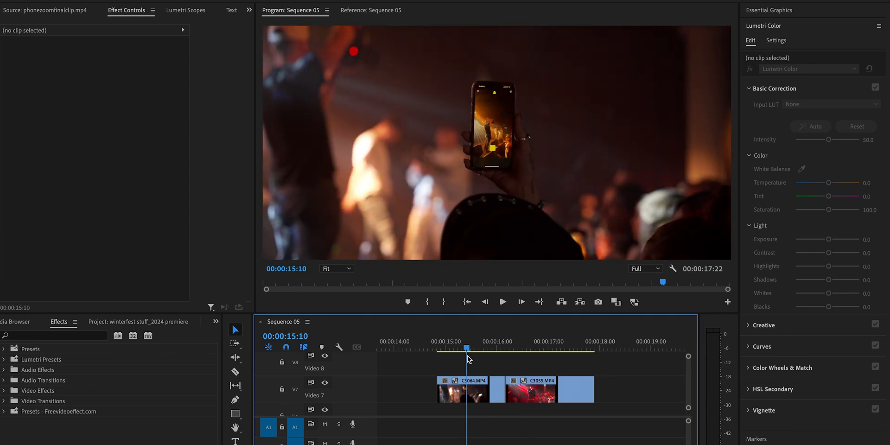
left_click(462, 391)
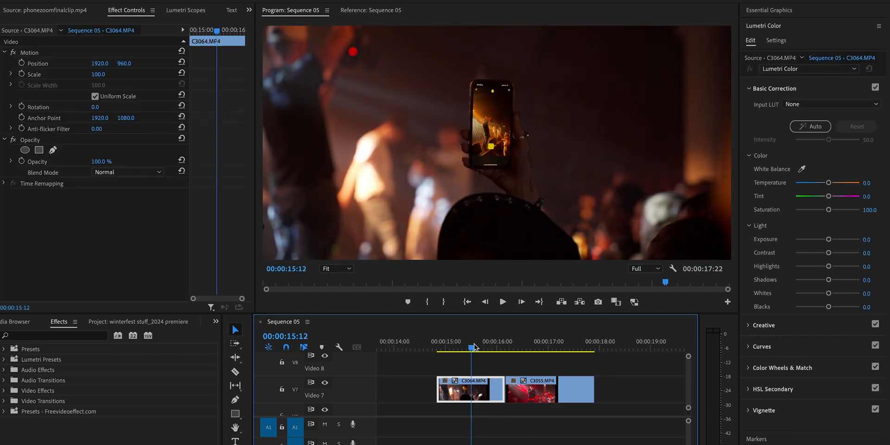
left_click(522, 348)
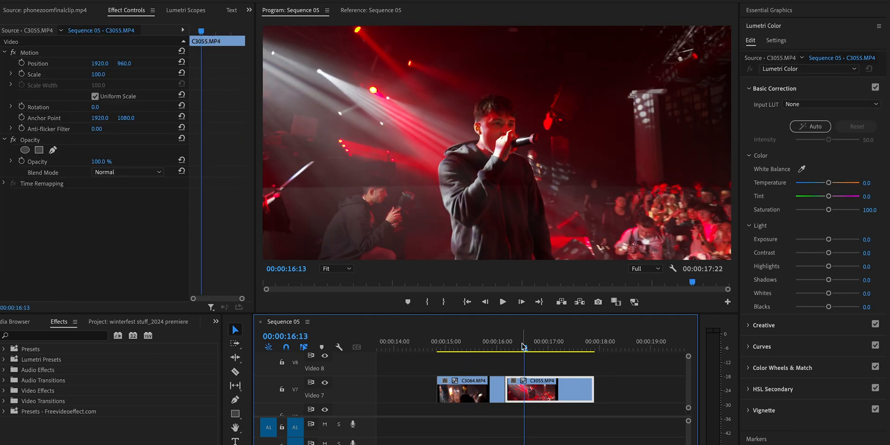
right_click(545, 390)
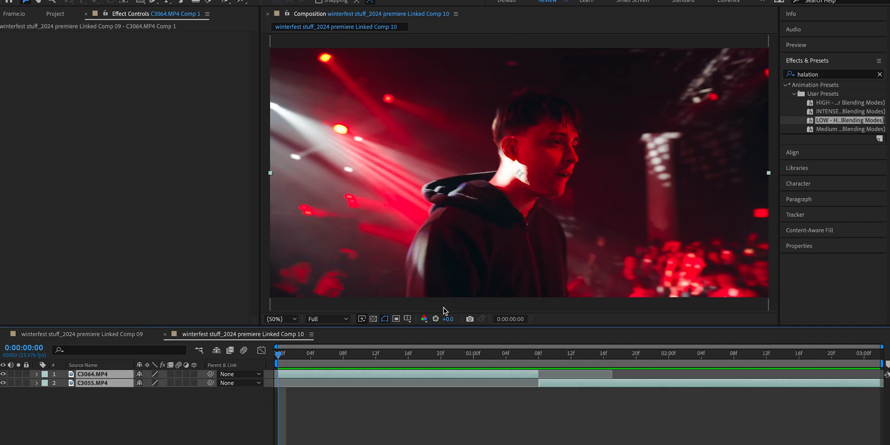
Step: At 1:02 duplicate the C3064 phone layer and enable time remapping on the copy
left_click(490, 355)
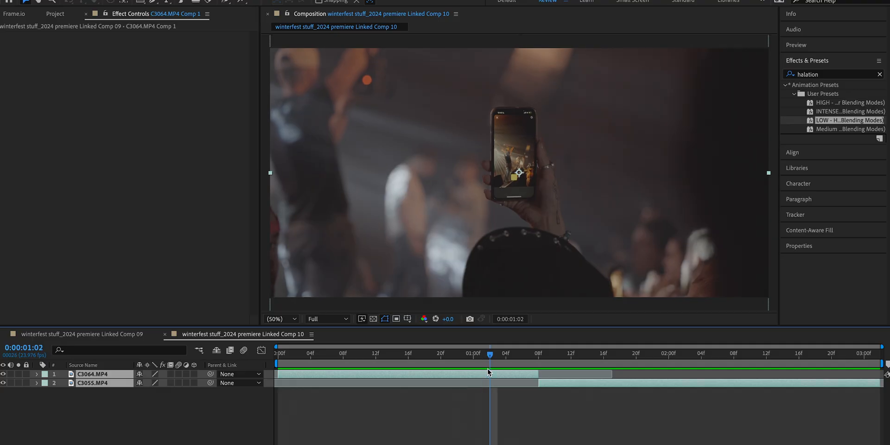
mouse_move(505, 375)
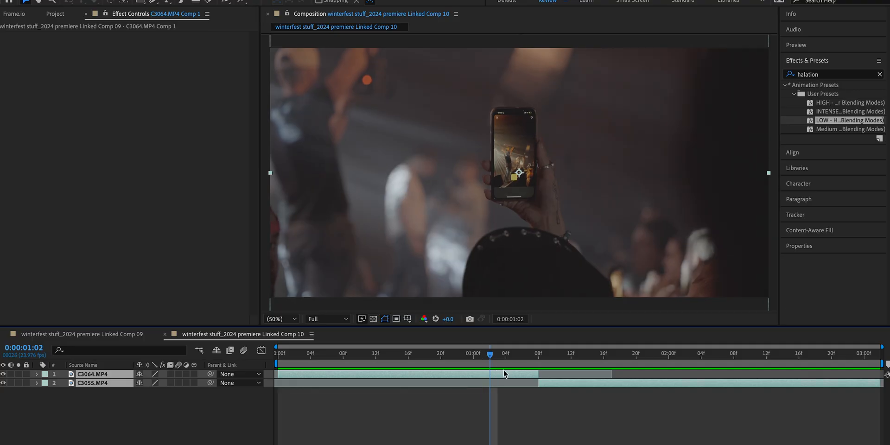
left_click(880, 74)
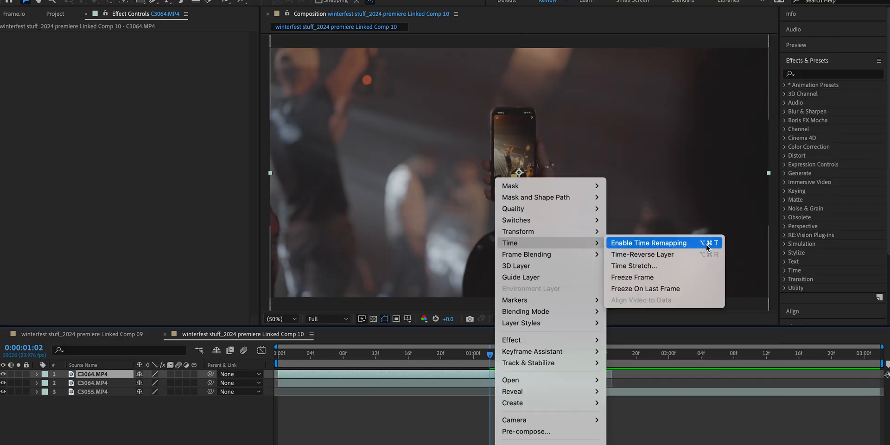
left_click(649, 243)
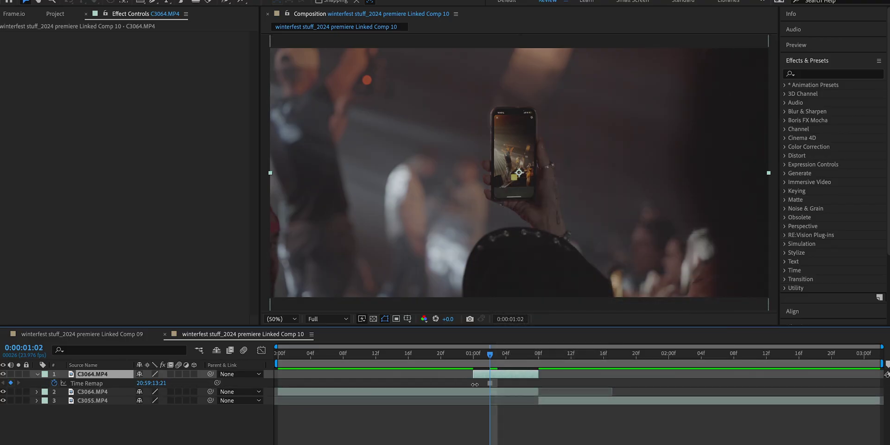
left_click(277, 319)
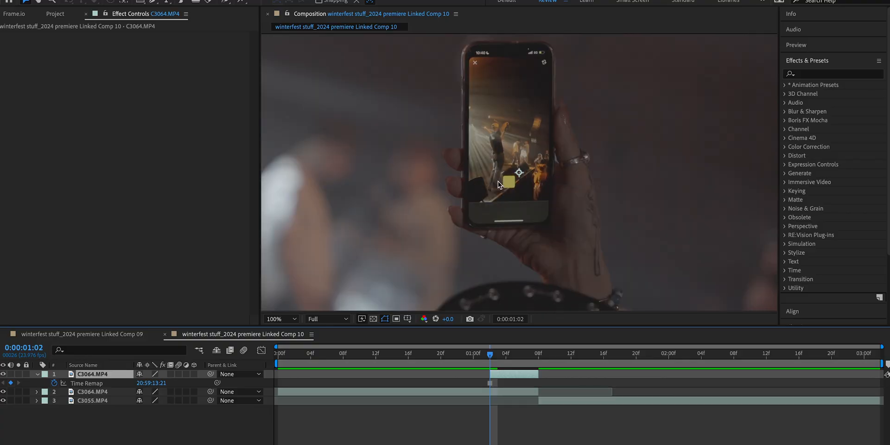
Step: Trace the phone screen with a Pen mask on the top layer and set Mask 1 to Inverted
left_click(279, 319)
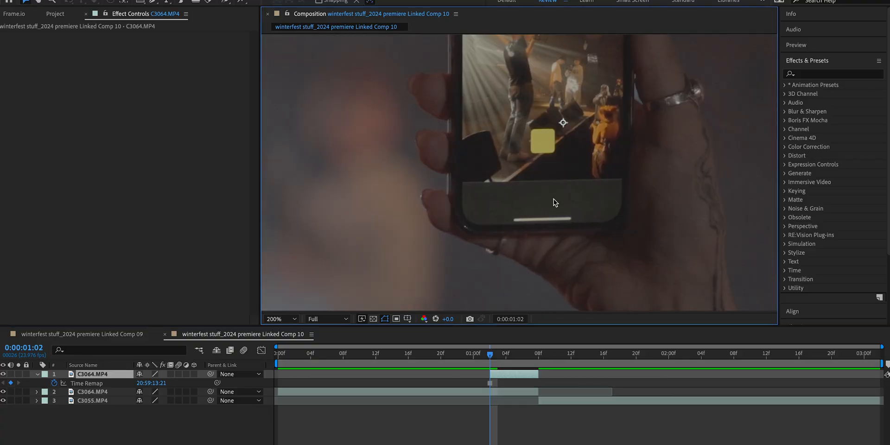
mouse_move(474, 224)
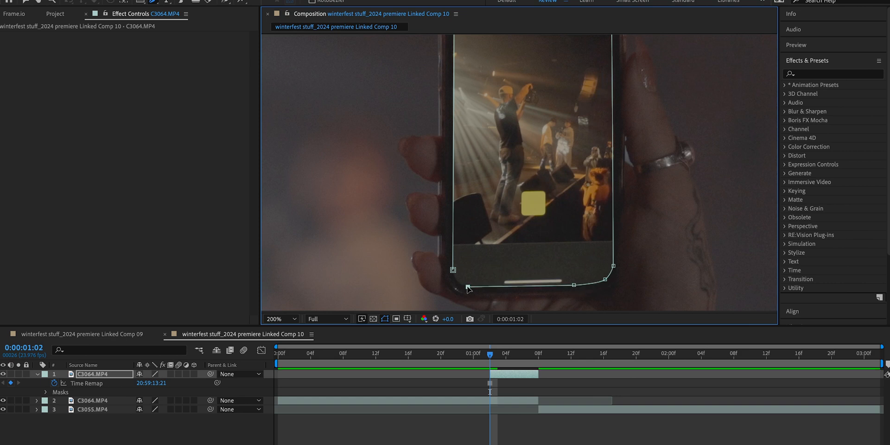
left_click(280, 319)
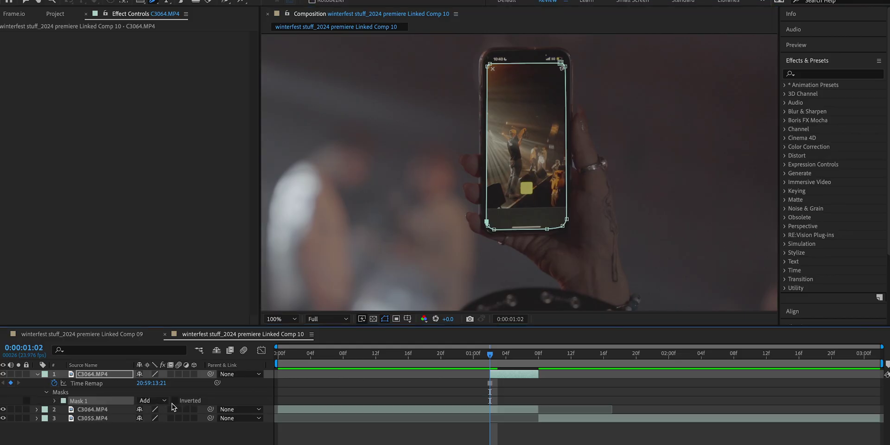
left_click(58, 400)
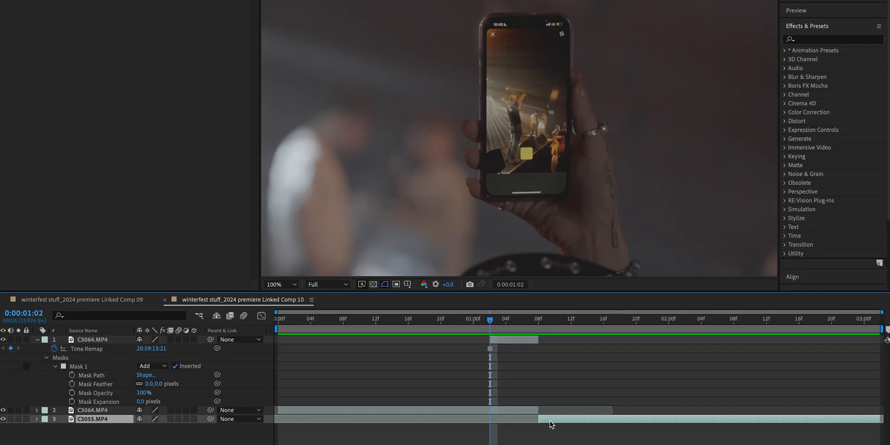
Step: Move the C3055 rapper layer under the masked phone layer starting at 1:02 and scrub to check it
left_click(564, 319)
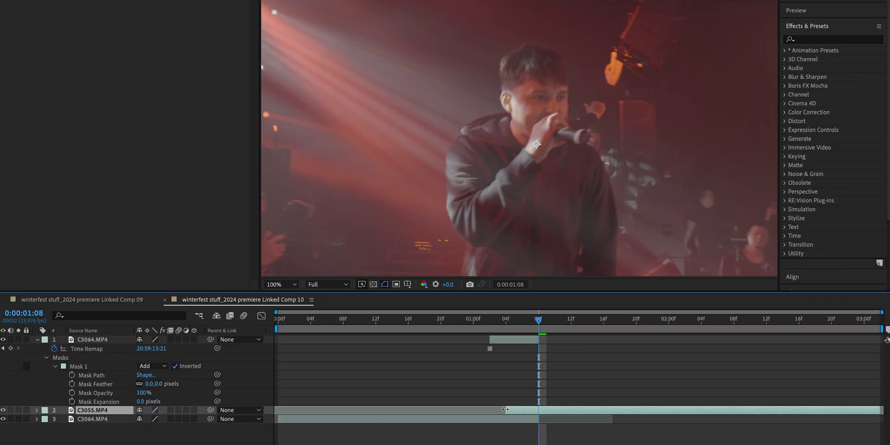
left_click(507, 319)
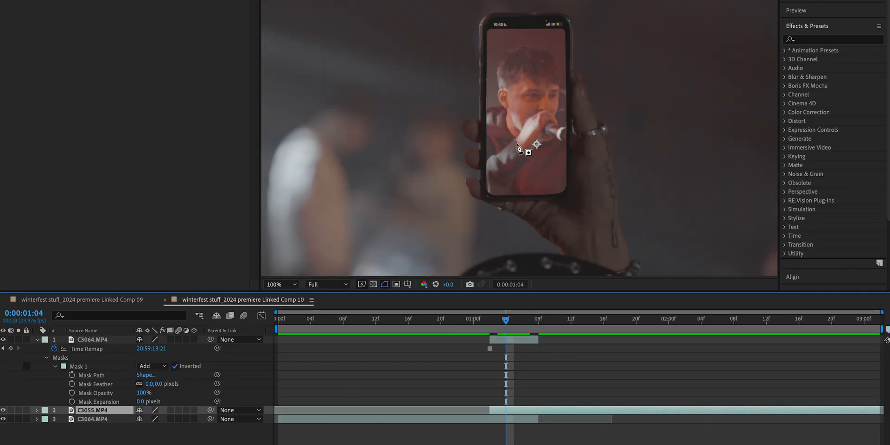
left_click(538, 319)
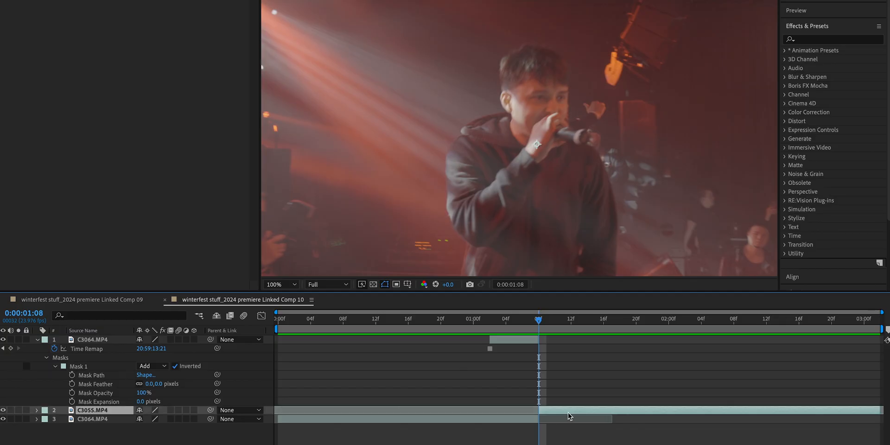
left_click(490, 319)
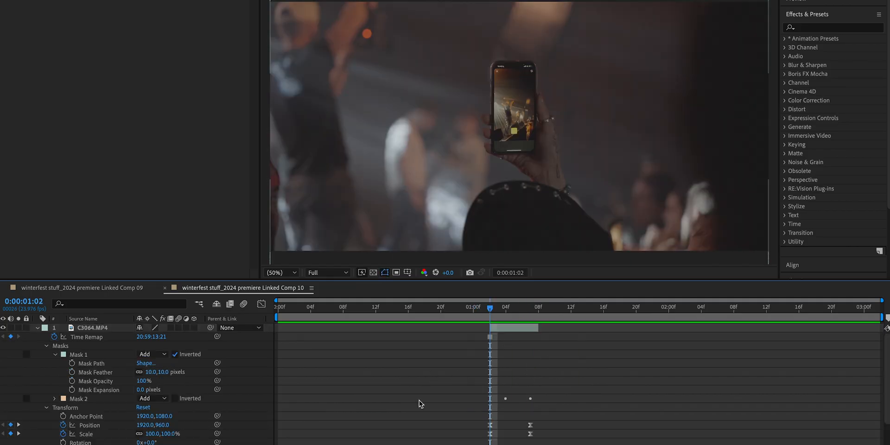
Step: At 1:08 scale the phone layer to 642% at position 2122, 1715 and select the end keyframes
scroll("down", 3)
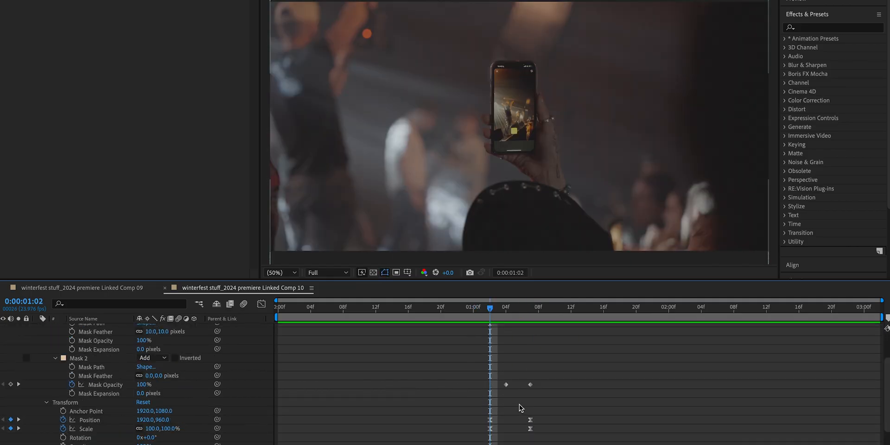
left_click(78, 358)
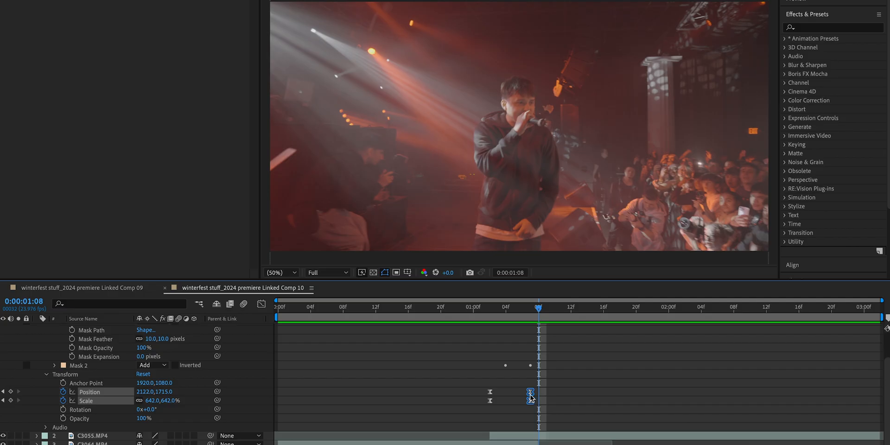
left_click(462, 313)
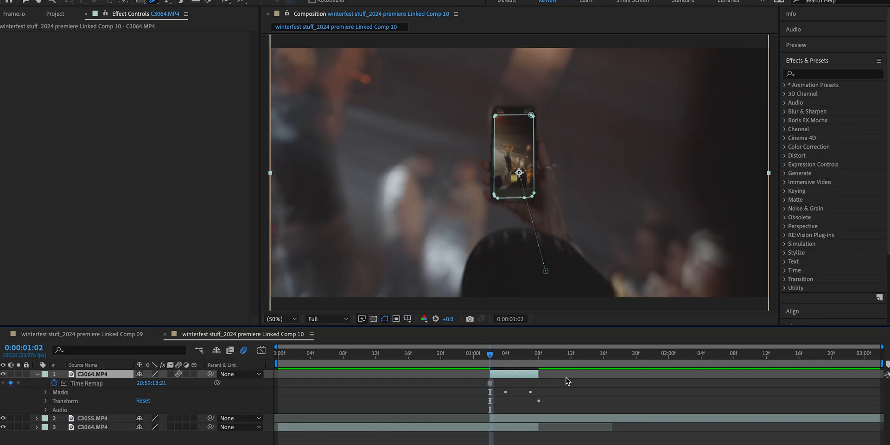
Step: Shift the zoom's end keyframes later with Easy Ease and switch on layer and composition motion blur
left_click(596, 354)
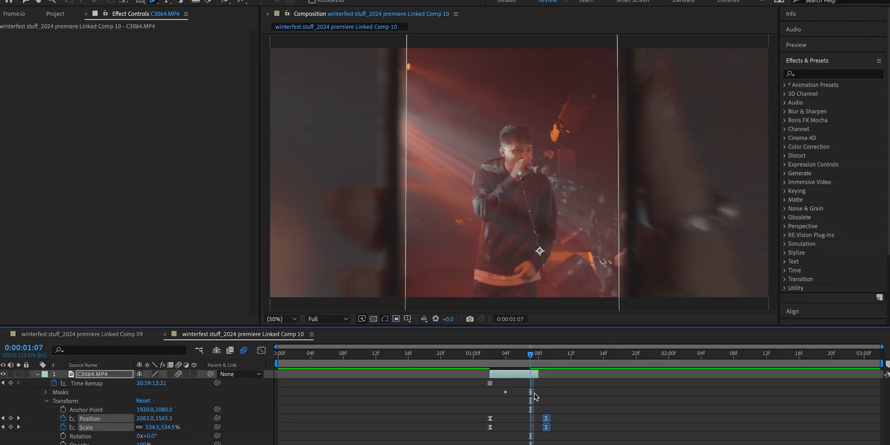
left_click(440, 354)
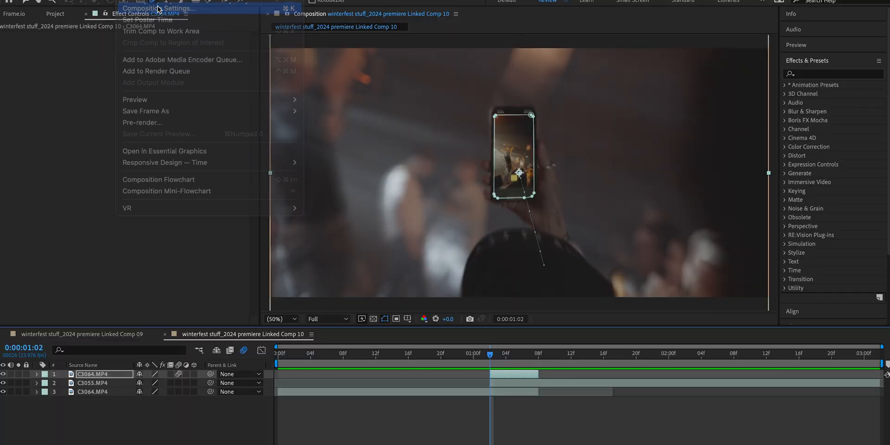
Step: Set the composition's Shutter Angle to 240 degrees and move back before the transition to preview
left_click(157, 7)
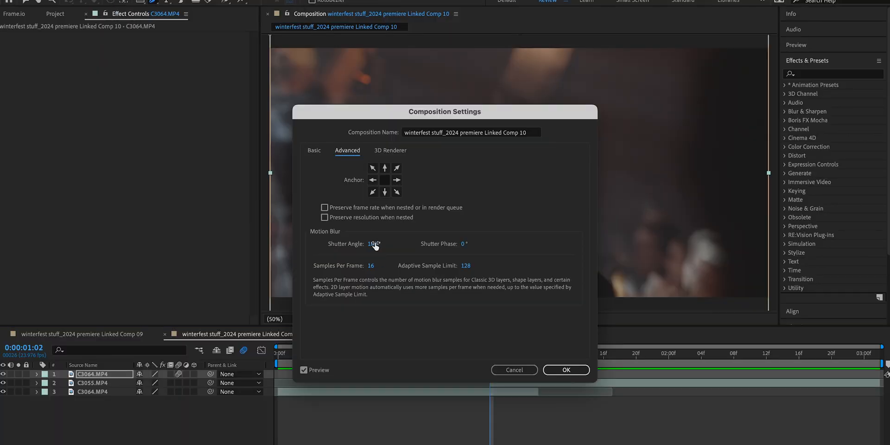
left_click(374, 244)
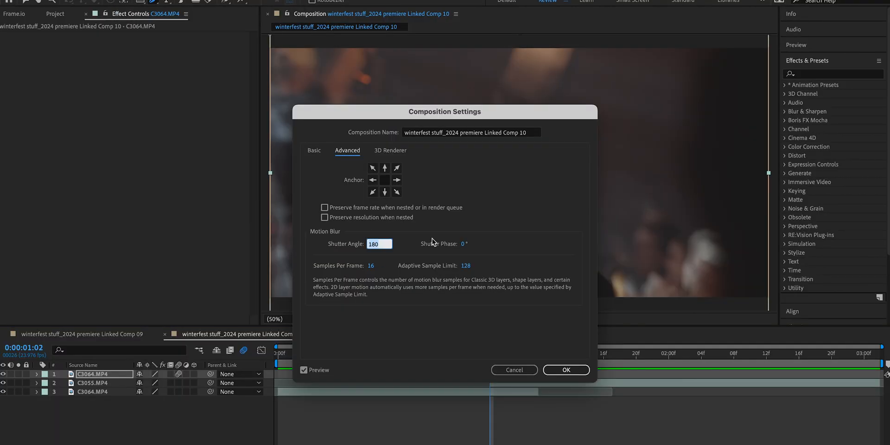
type("240")
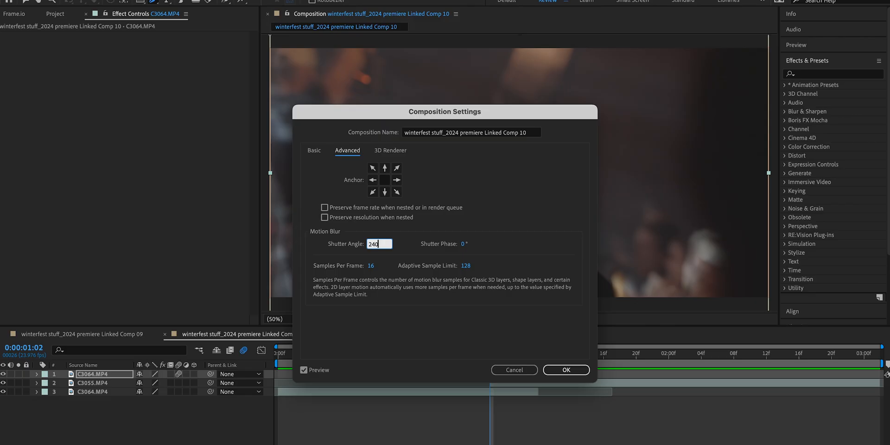
left_click(565, 370)
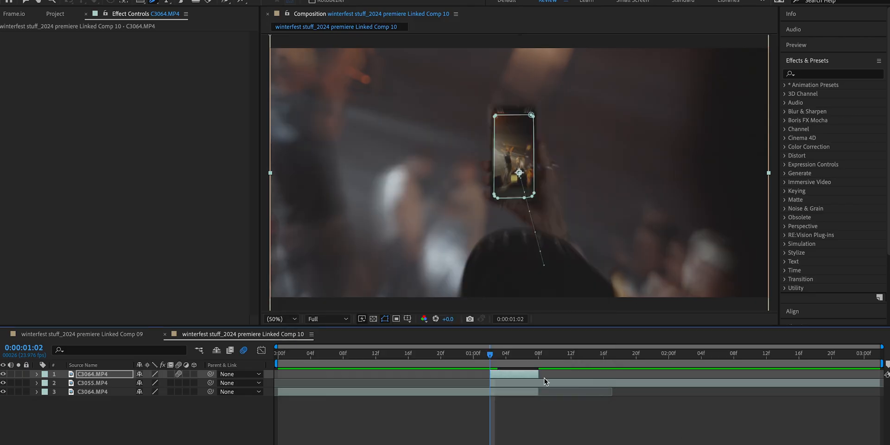
left_click(449, 355)
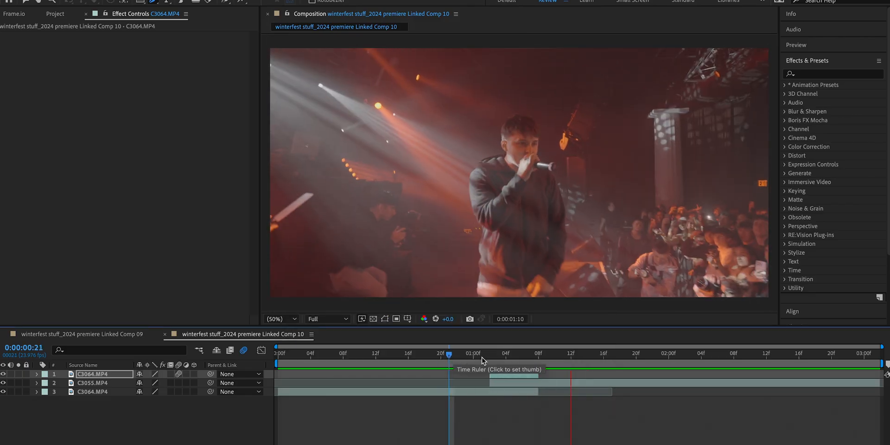